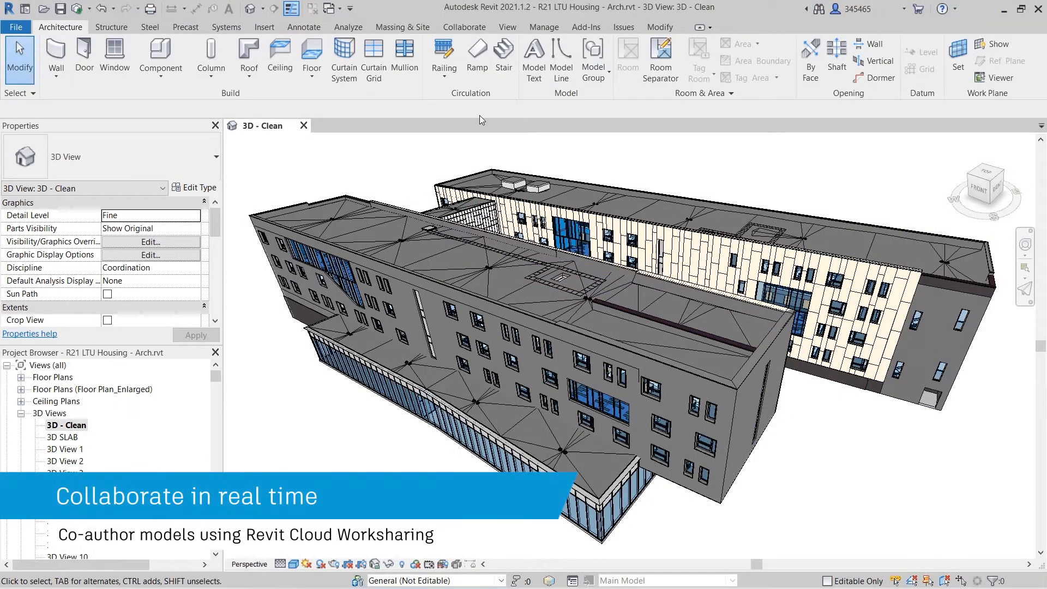
# Synchronize the R21 LTU Housing architecture model with central via Synchronize and Modify Settings
pyautogui.click(463, 27)
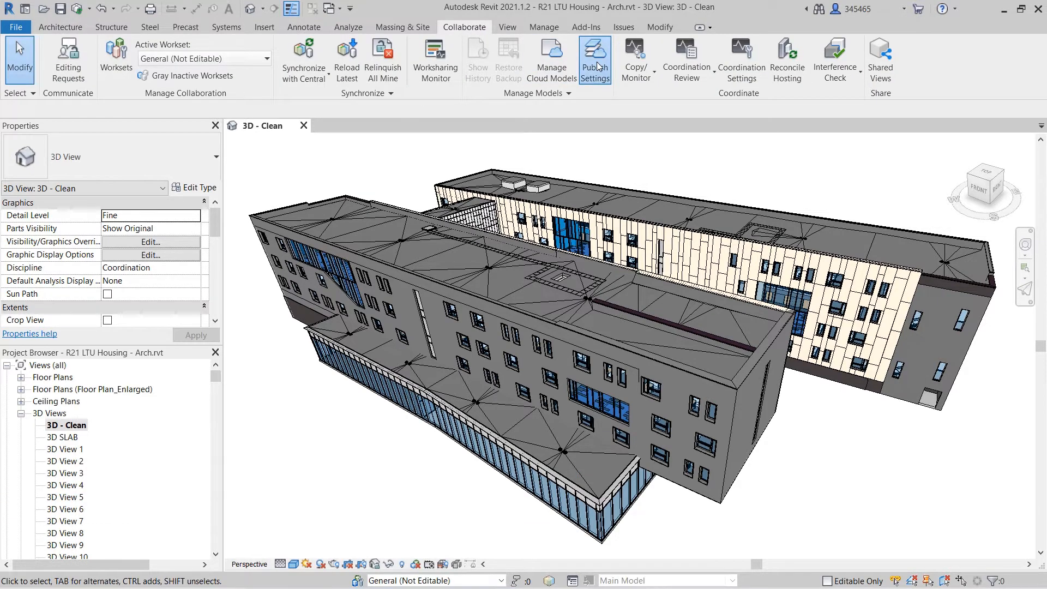
pyautogui.click(593, 60)
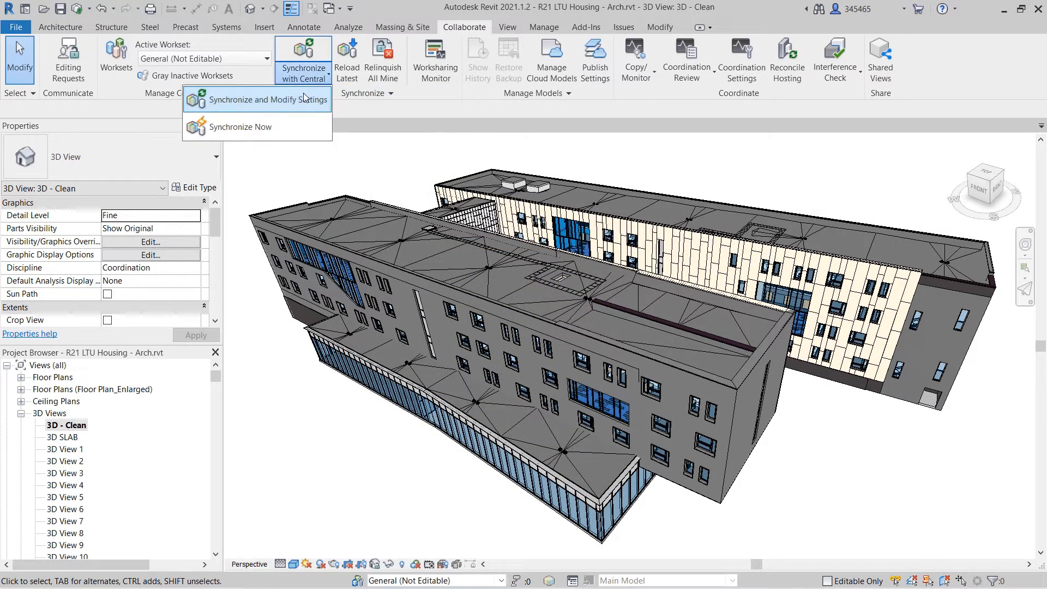
pyautogui.click(247, 99)
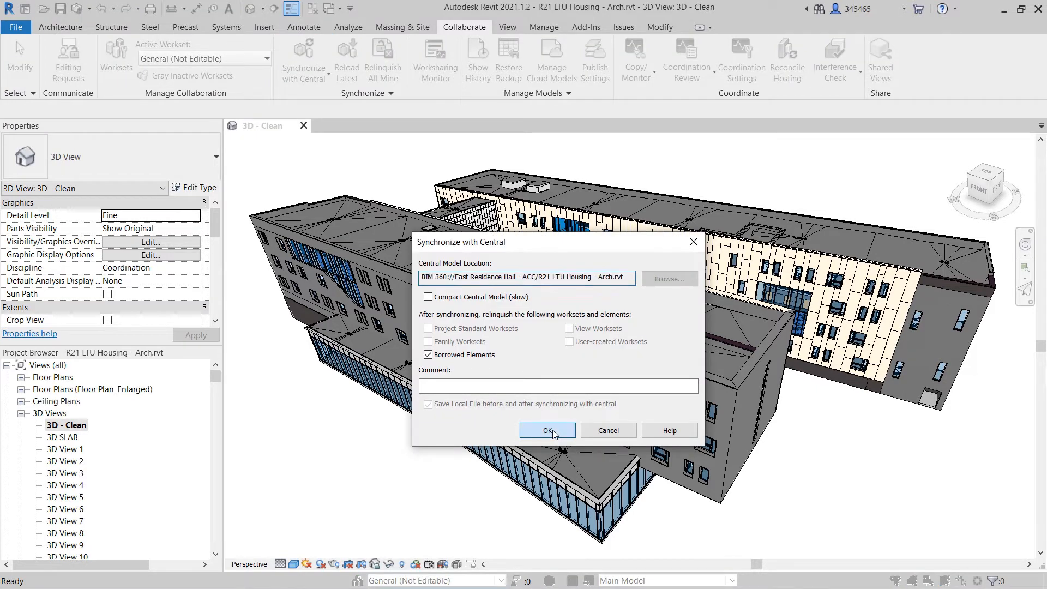
pyautogui.click(546, 430)
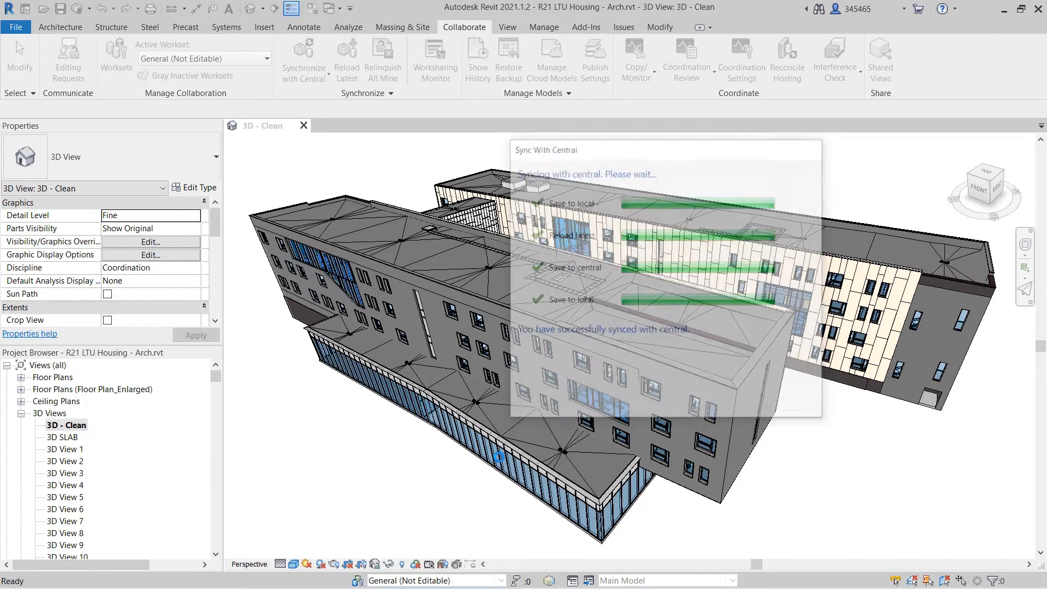
pyautogui.click(551, 59)
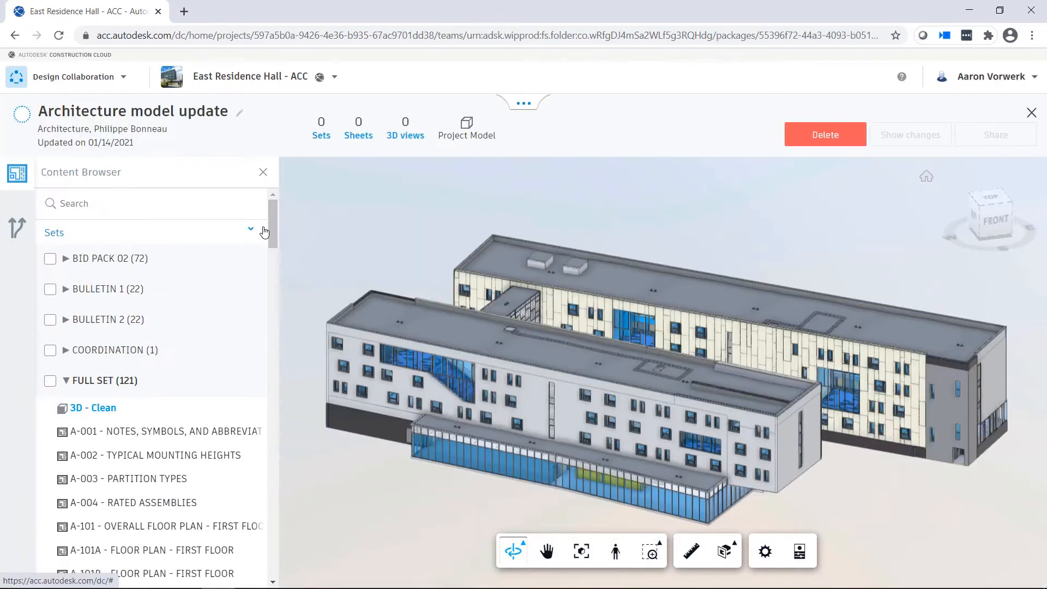
# Add the FULL SET to the Architecture model update package and save it
pyautogui.click(50, 381)
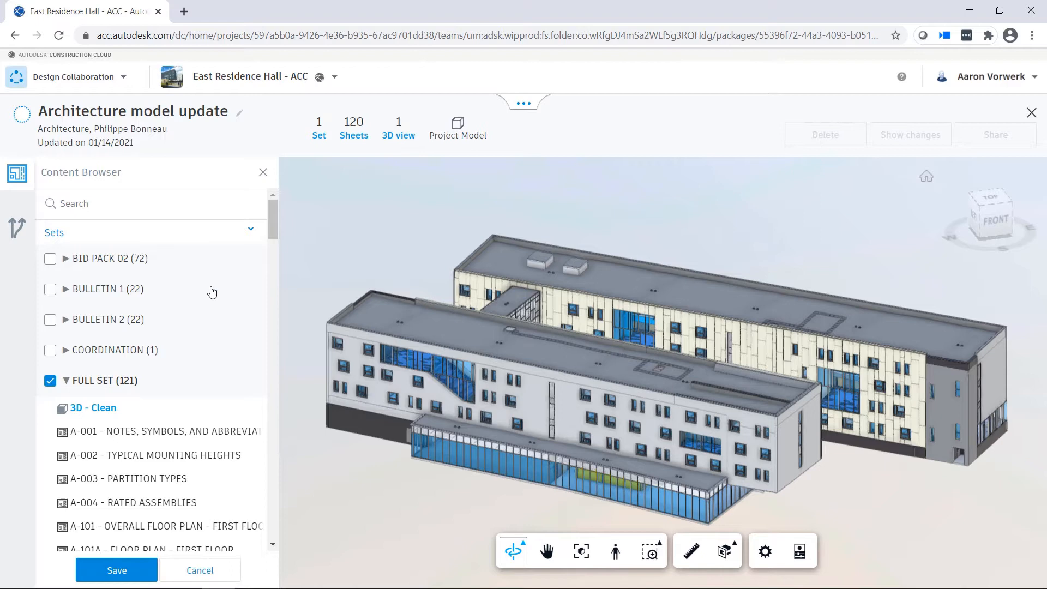
pyautogui.scroll(-3)
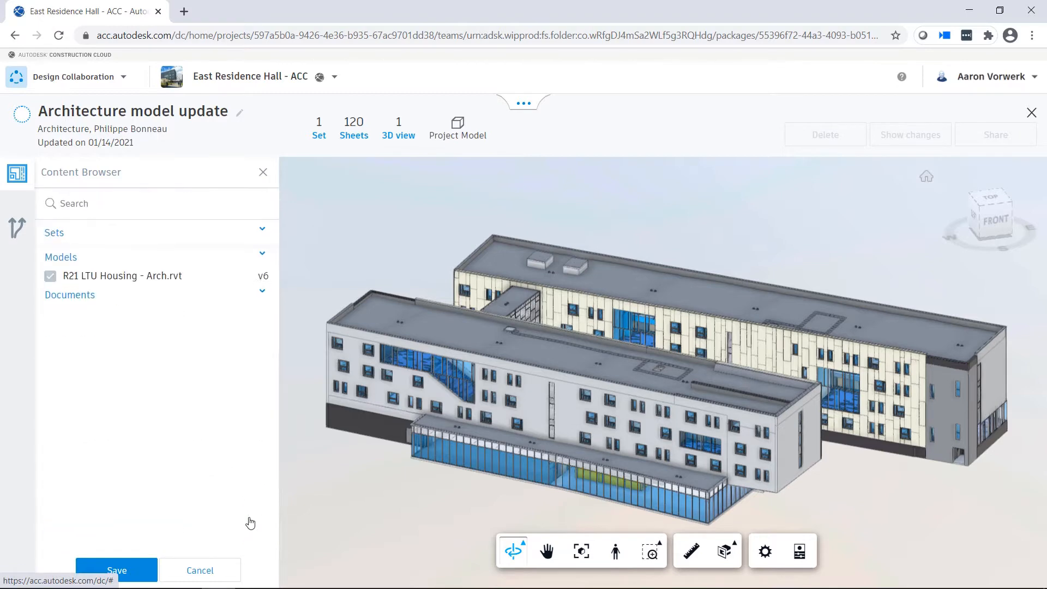
pyautogui.click(115, 569)
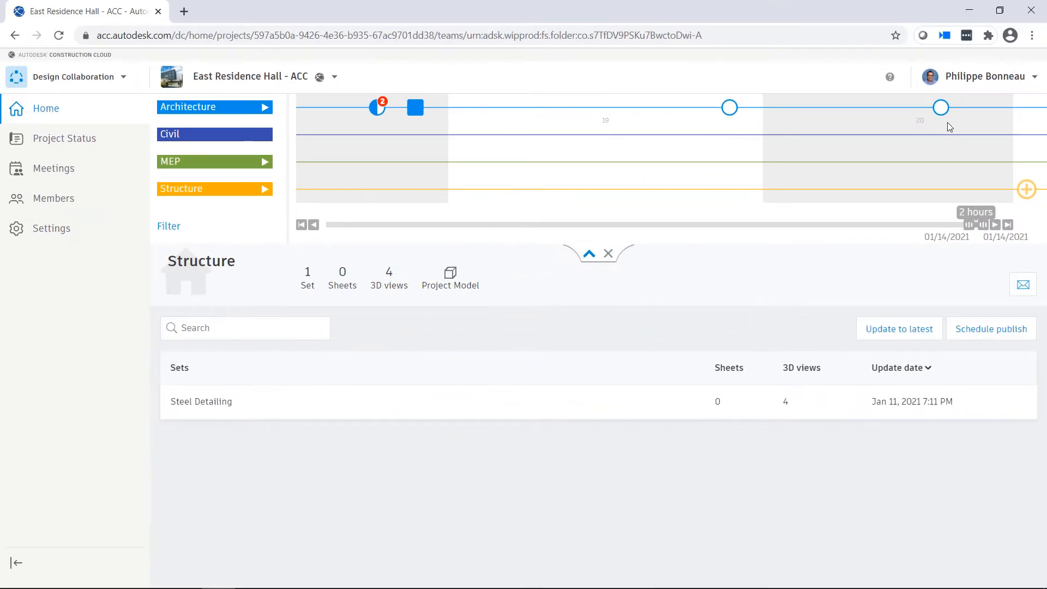
pyautogui.moveTo(941, 108)
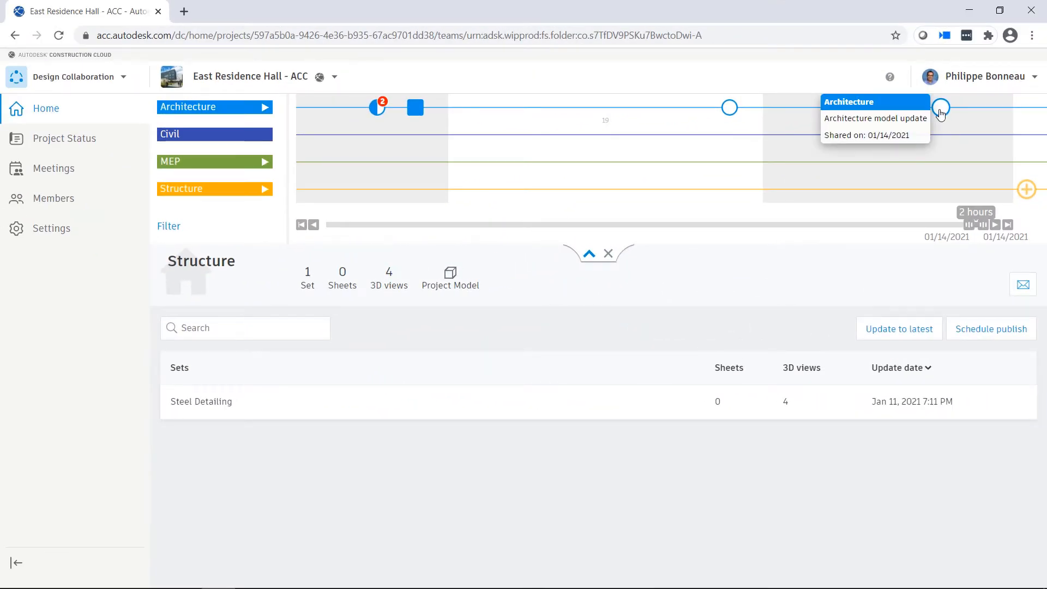
# Compare the saved Architecture package's changes and review its 32 modified elements
pyautogui.click(940, 108)
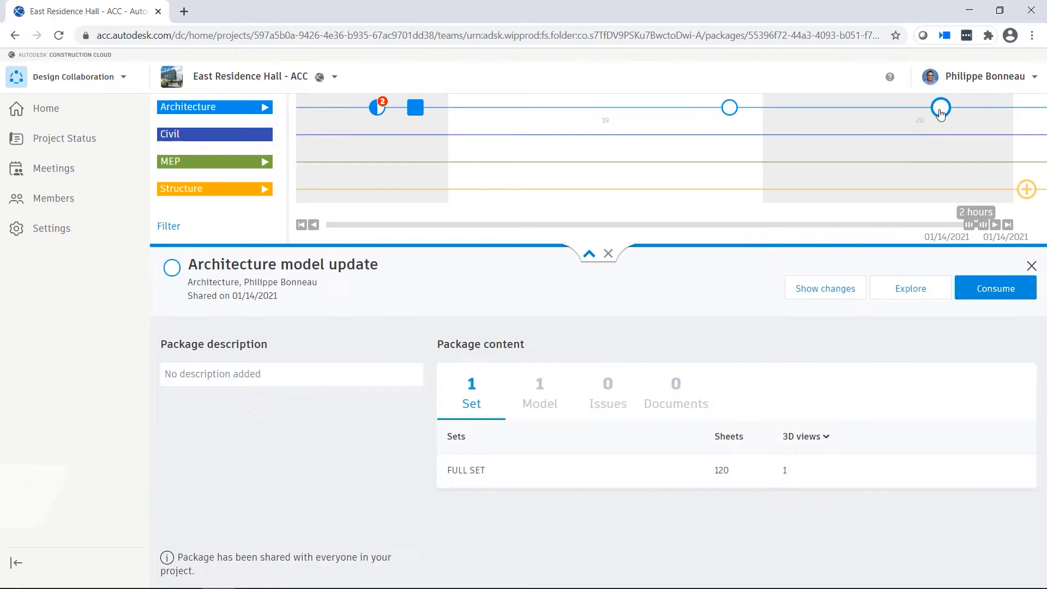
pyautogui.click(825, 288)
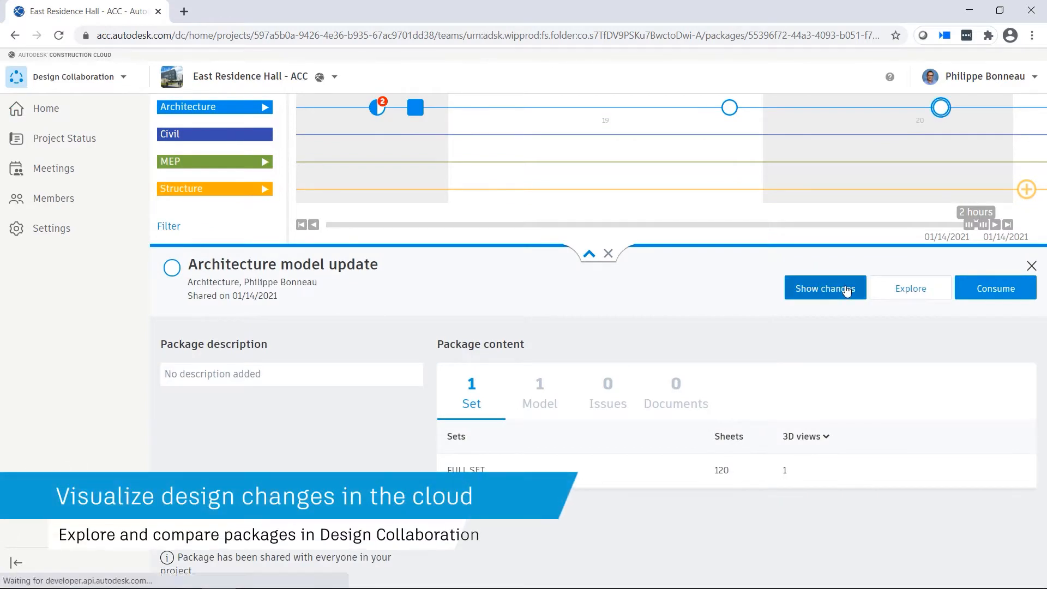
pyautogui.click(825, 288)
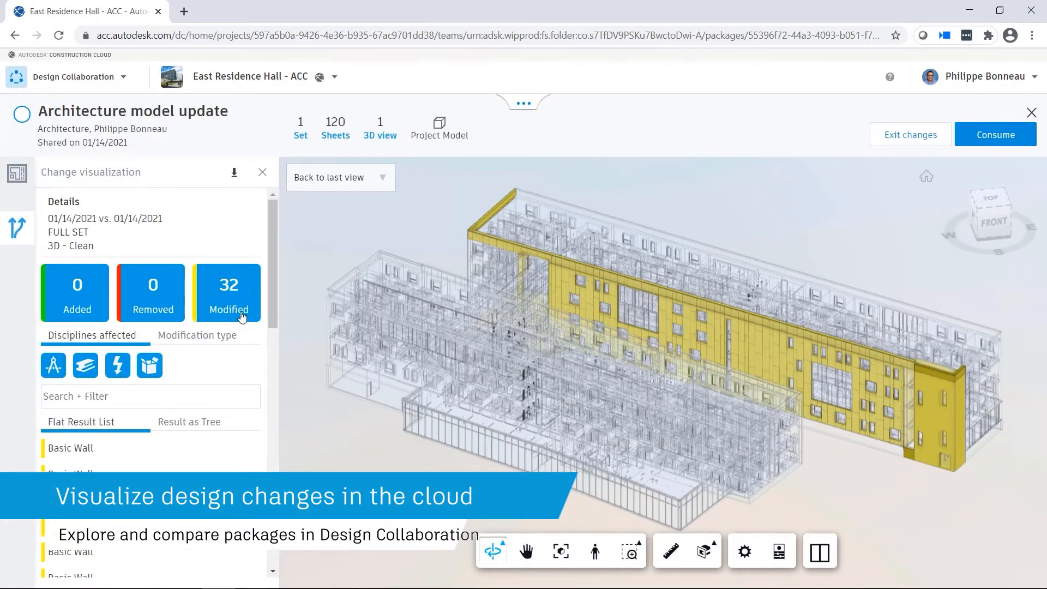
pyautogui.scroll(-3)
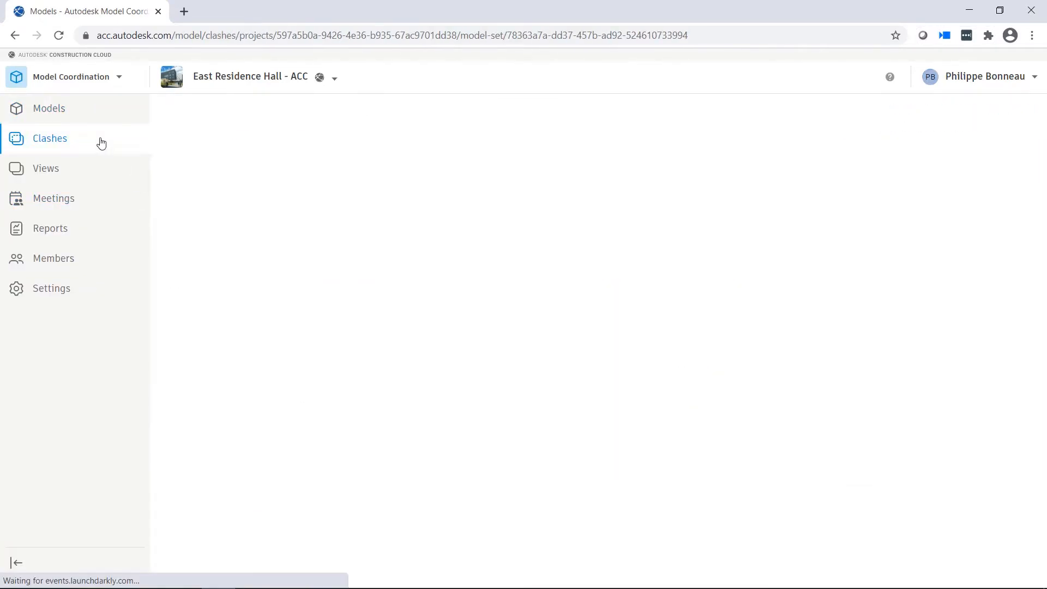
# Isolate the Rectangular Duct [7680178] group among the 160 steel detailing and MEP clashes
pyautogui.click(49, 139)
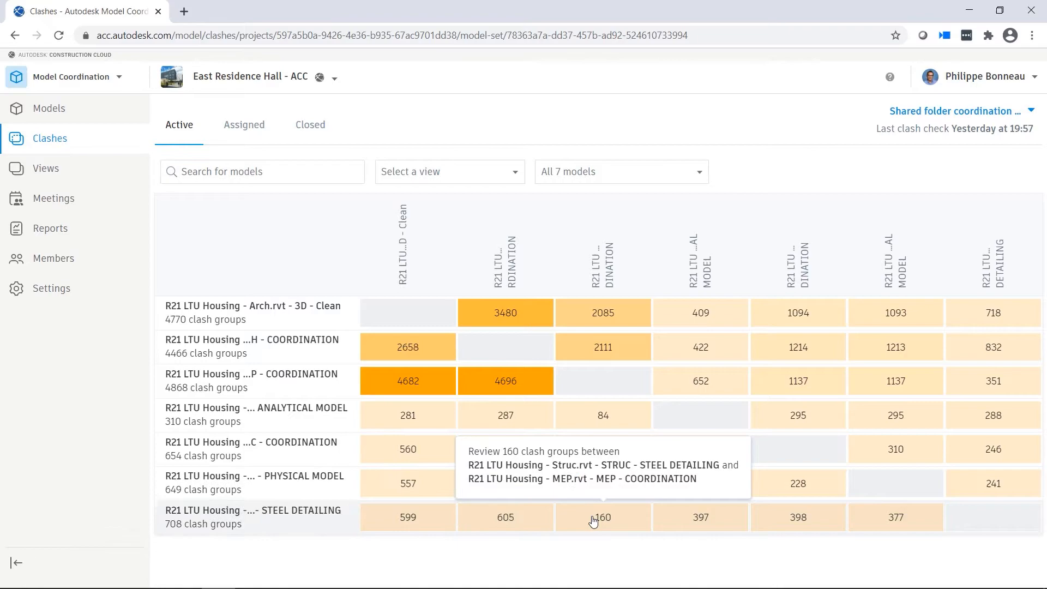
pyautogui.click(602, 517)
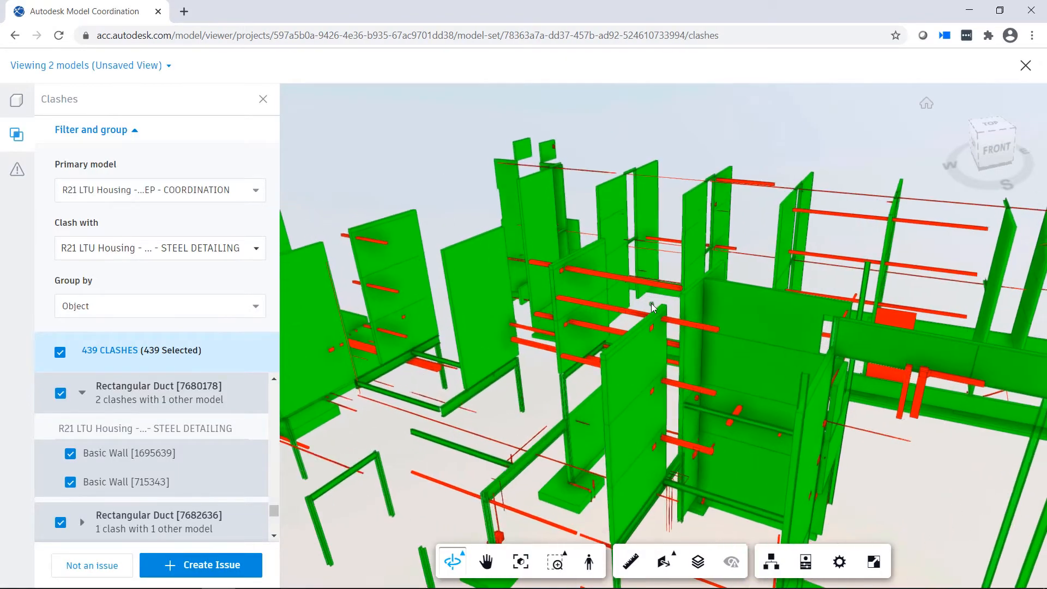
pyautogui.click(158, 393)
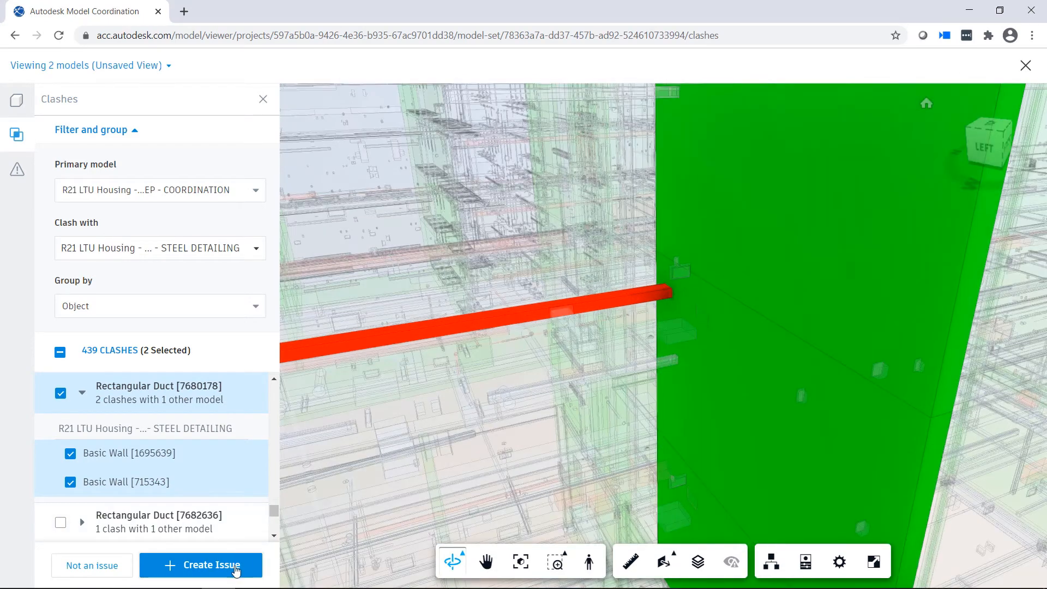
# Create a new issue pinned where the duct meets the wall
pyautogui.click(200, 564)
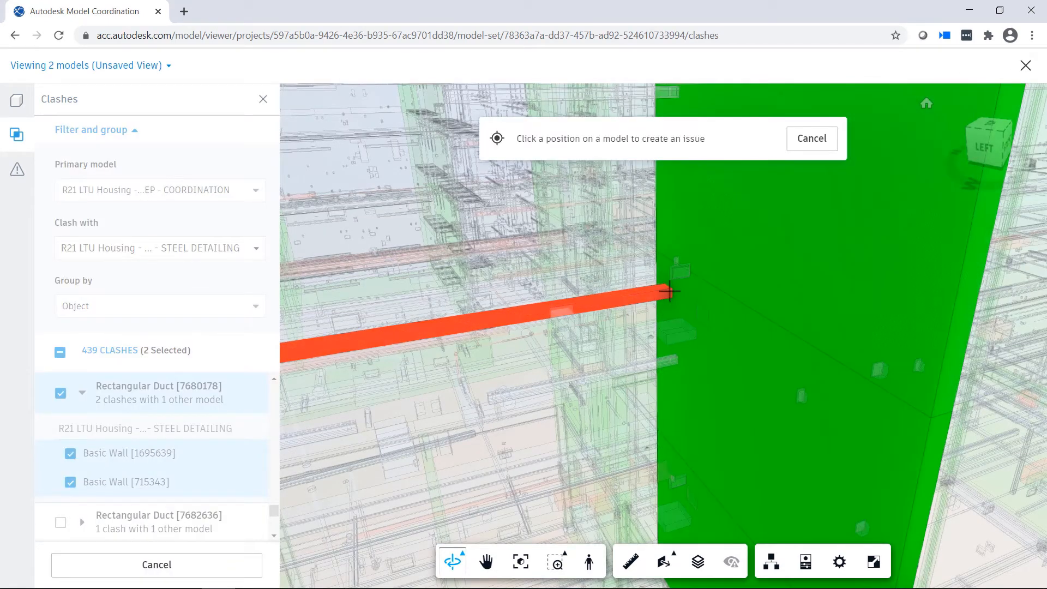
pyautogui.click(667, 290)
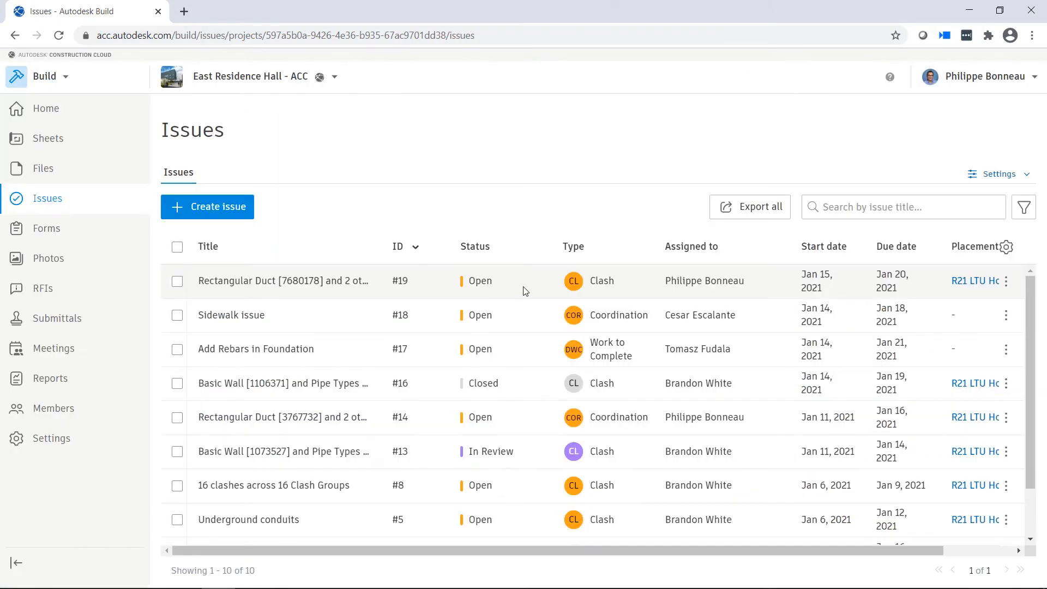
pyautogui.moveTo(799, 291)
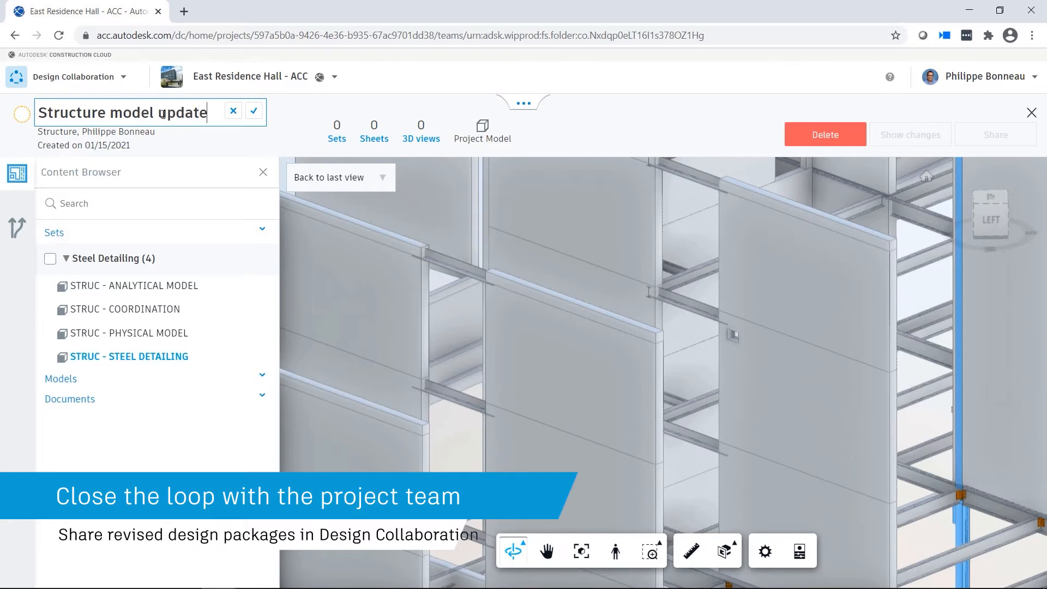
# Save the Structure model update package and view its changes from the Structure timeline
pyautogui.click(117, 571)
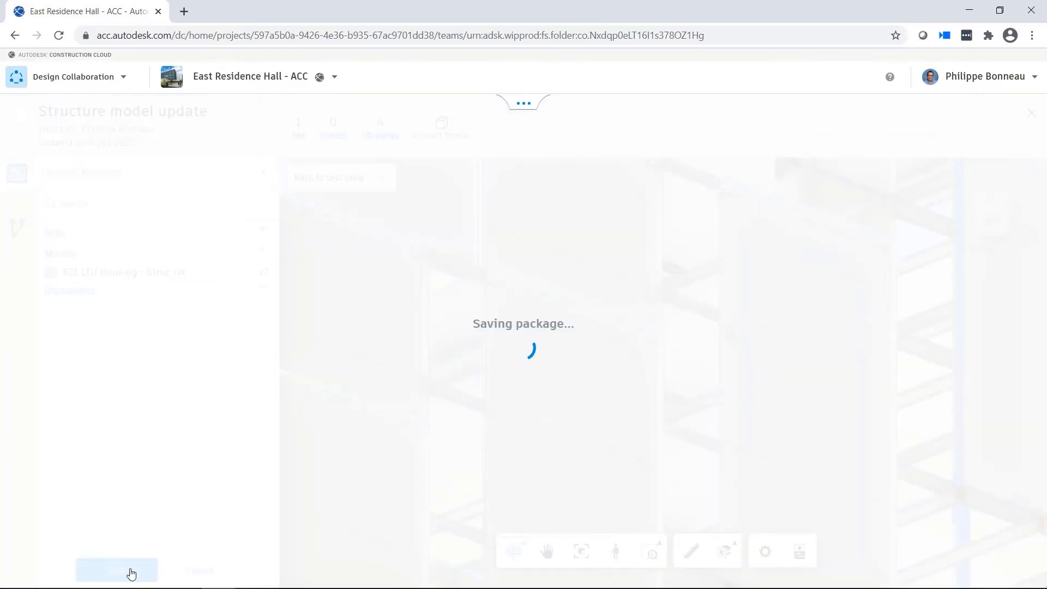
pyautogui.click(115, 570)
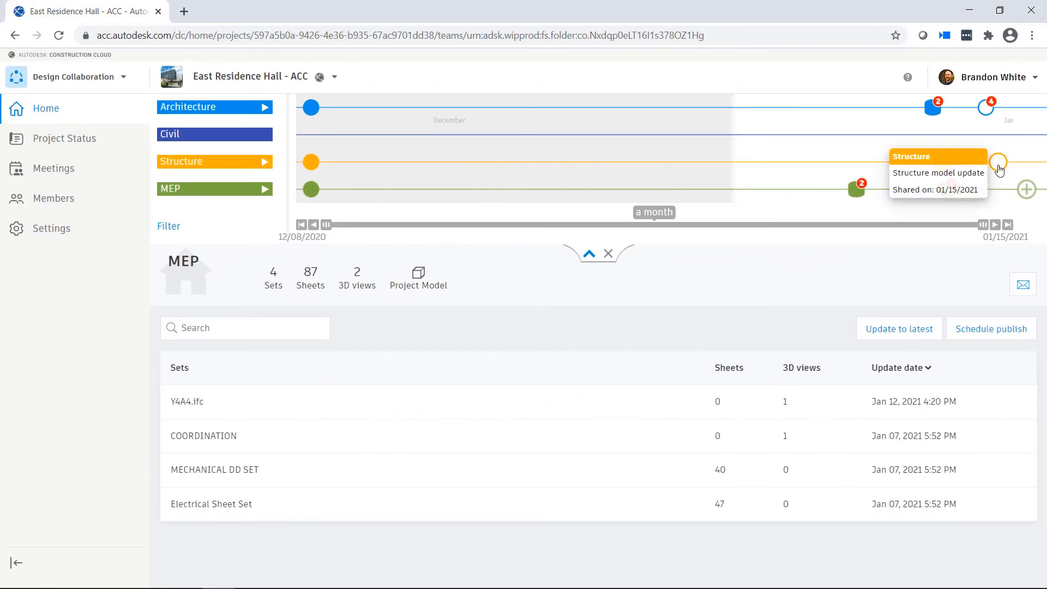
pyautogui.click(997, 162)
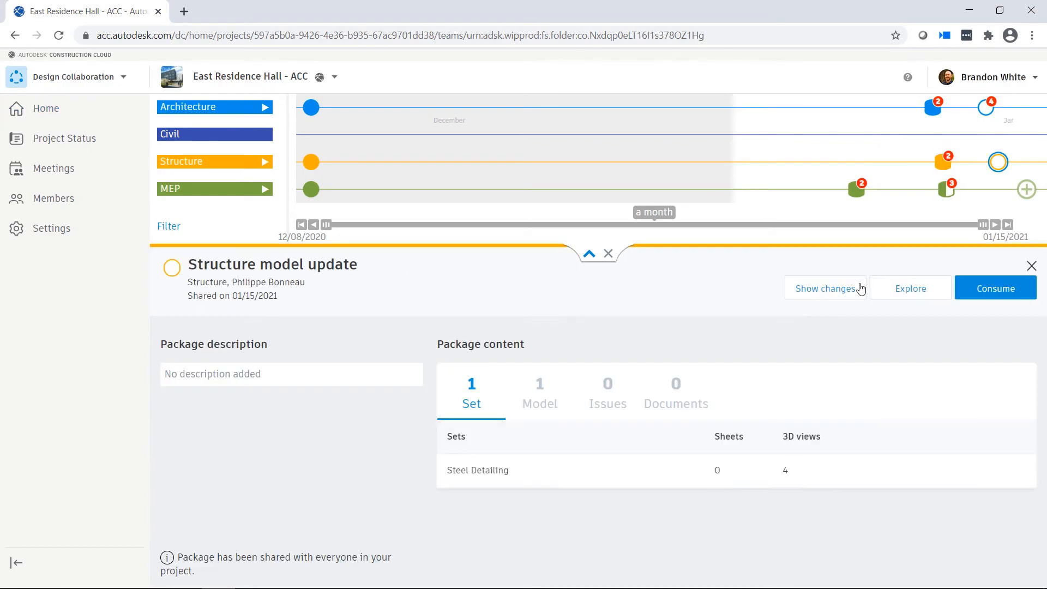
pyautogui.click(828, 288)
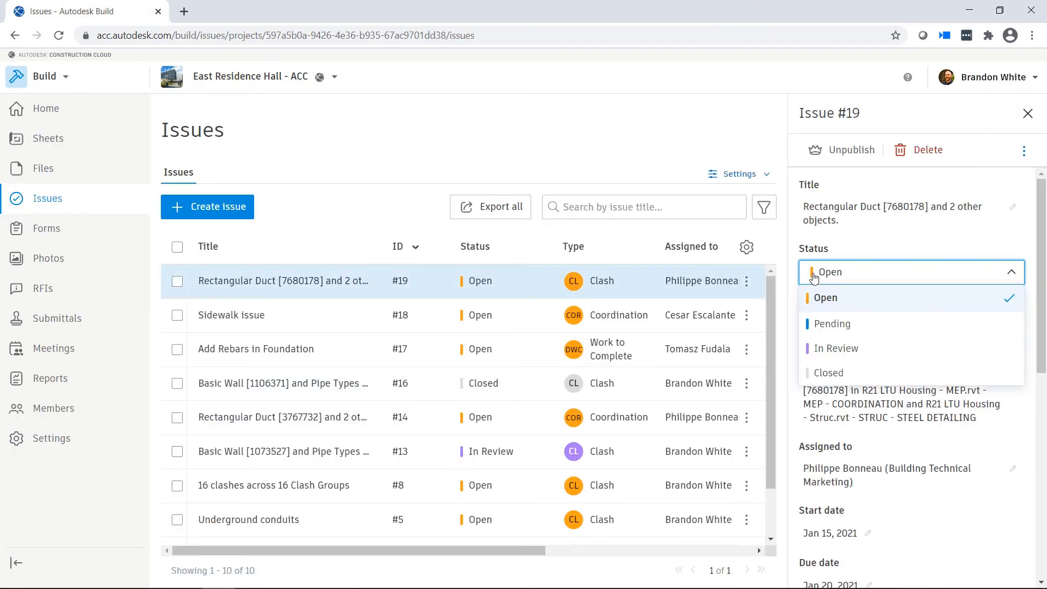
# Set issue #19's status to Closed and dismiss its details panel
pyautogui.click(827, 373)
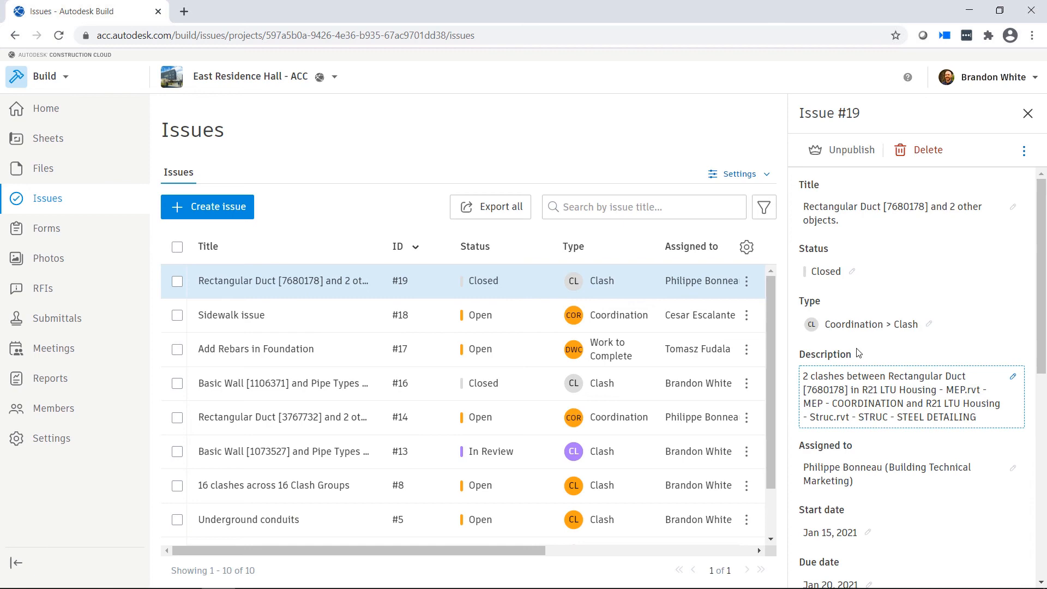
pyautogui.click(1027, 112)
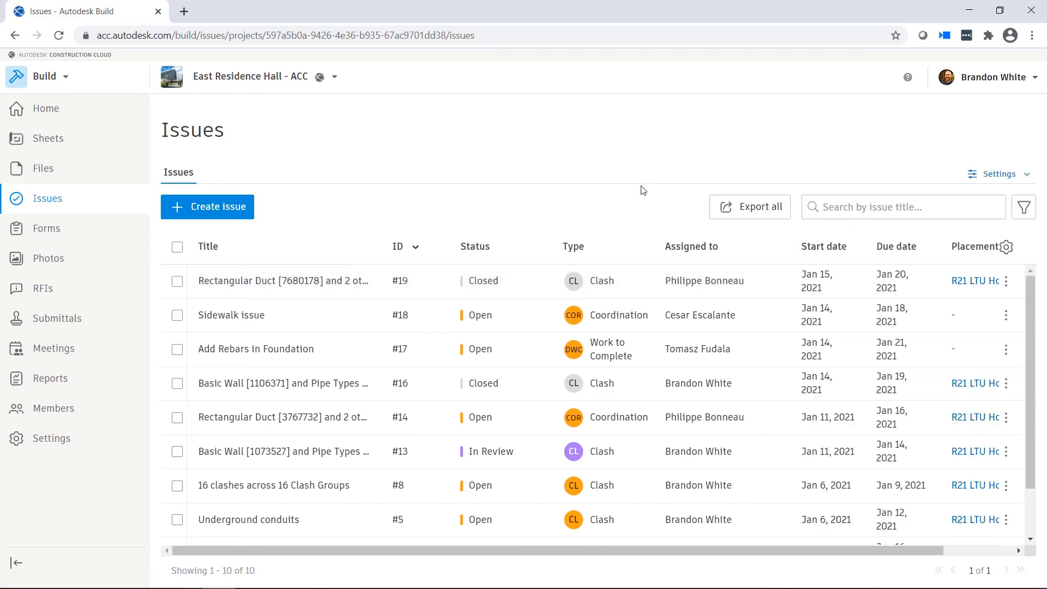